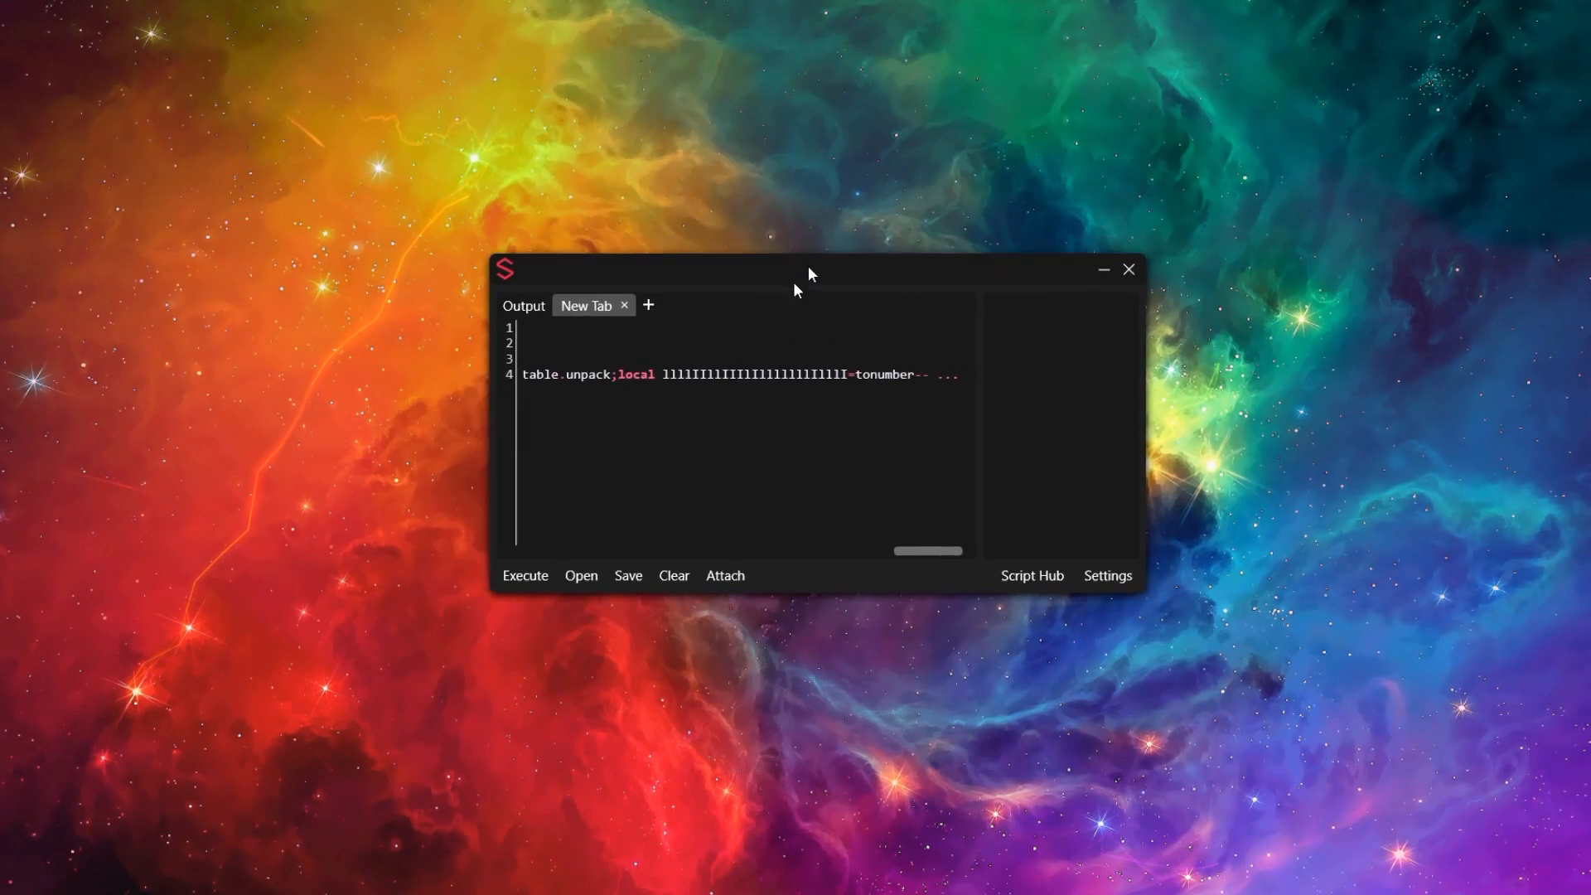
Step: Execute the loaded Autofarmer script so its menu appears inside the Roblox game
{"action": "left_click_drag", "start_coordinate": [810, 268], "coordinate": [771, 288]}
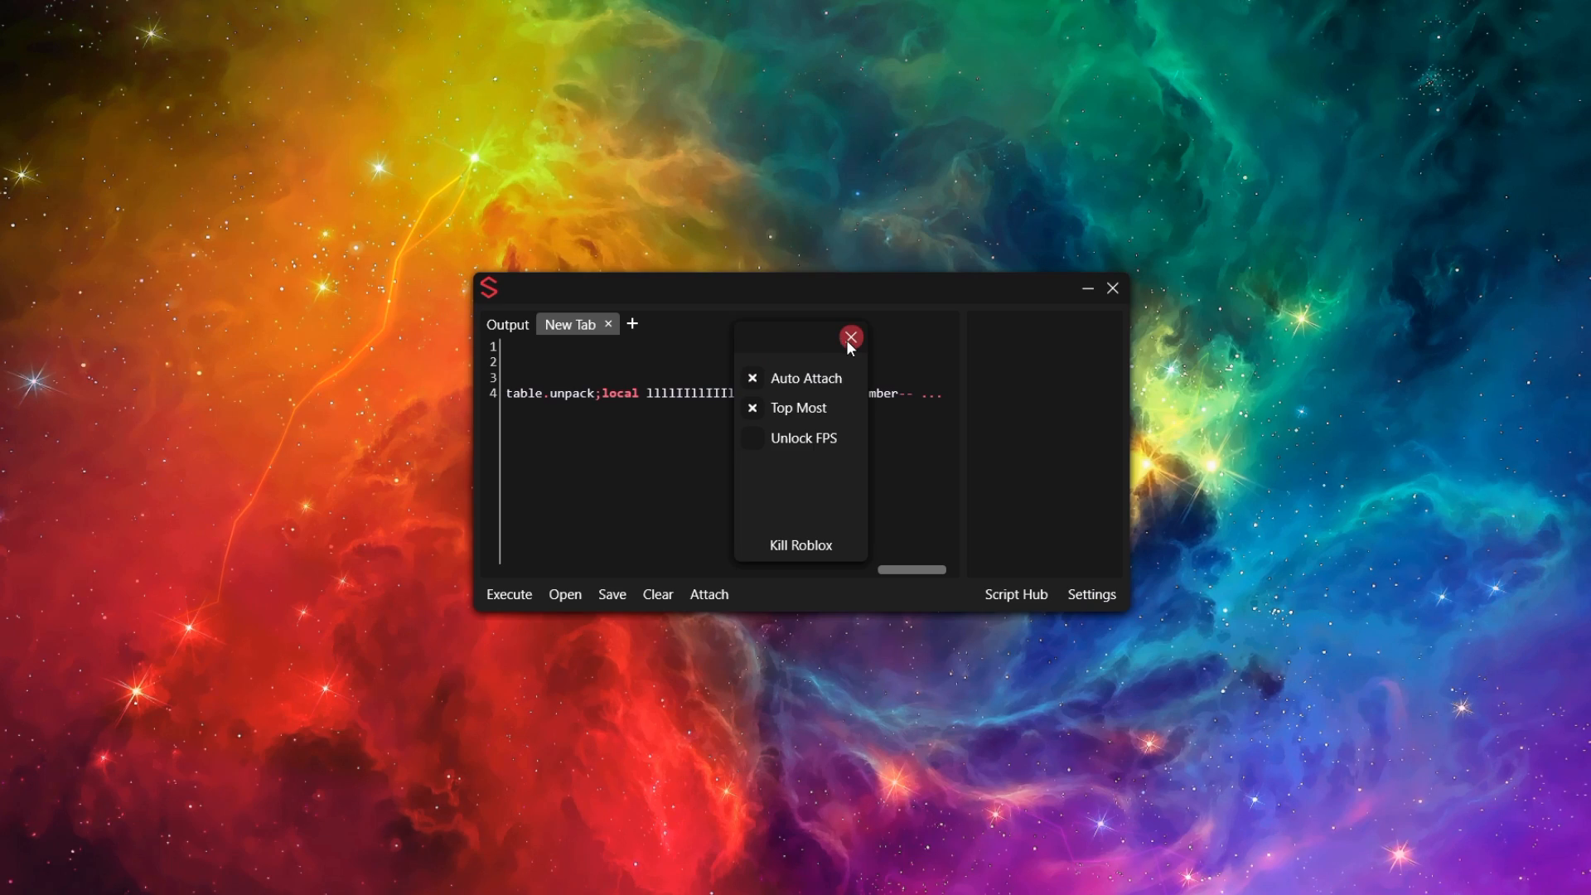
{"action": "left_click", "coordinate": [850, 336]}
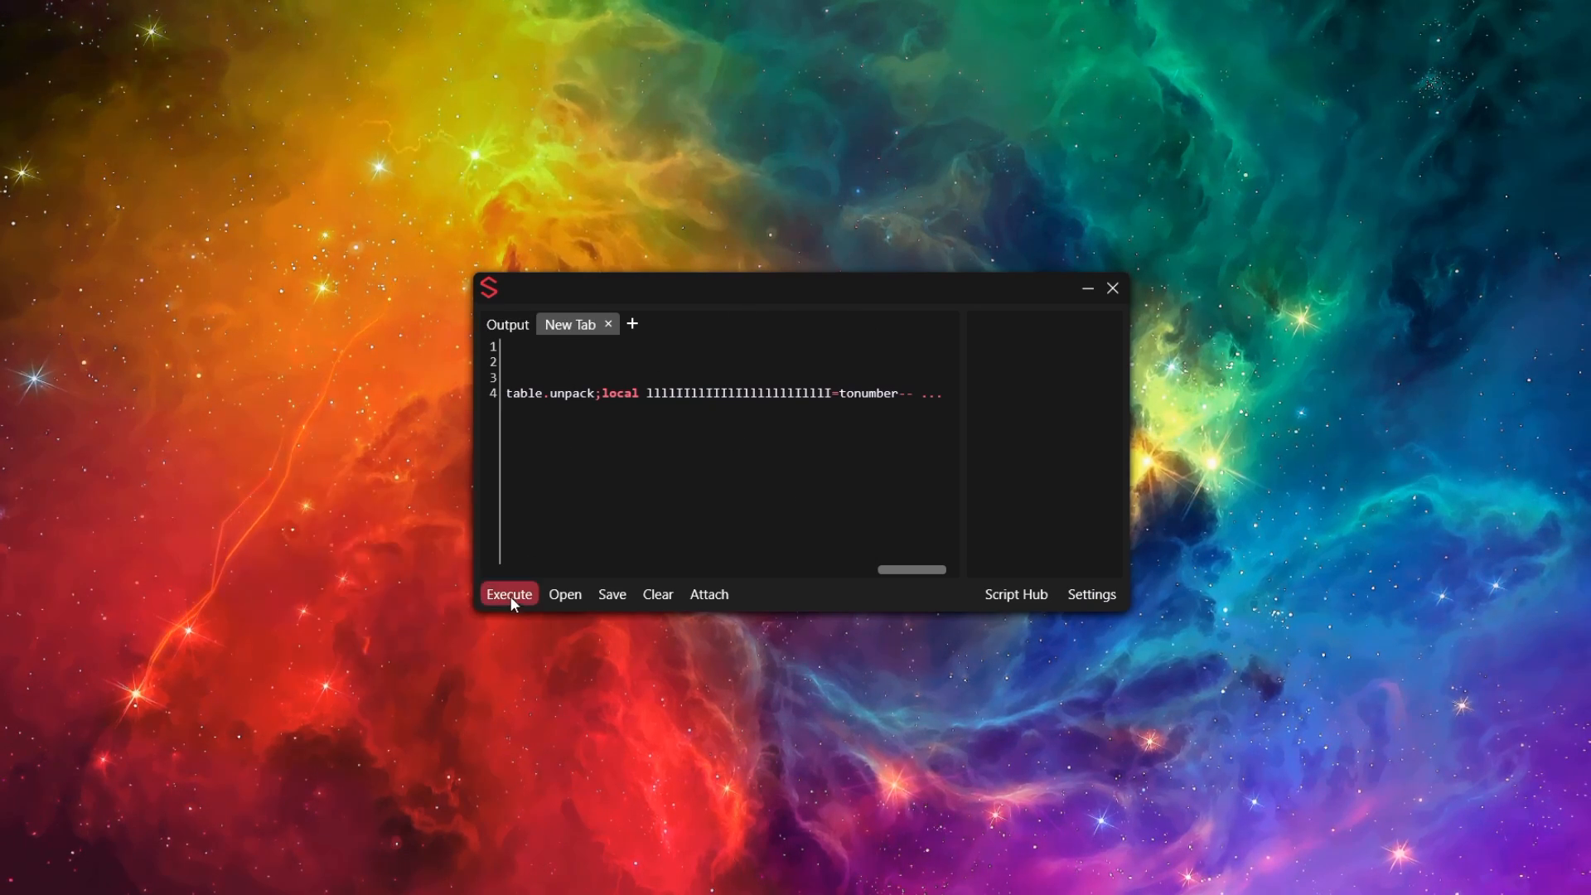
{"action": "left_click", "coordinate": [508, 593]}
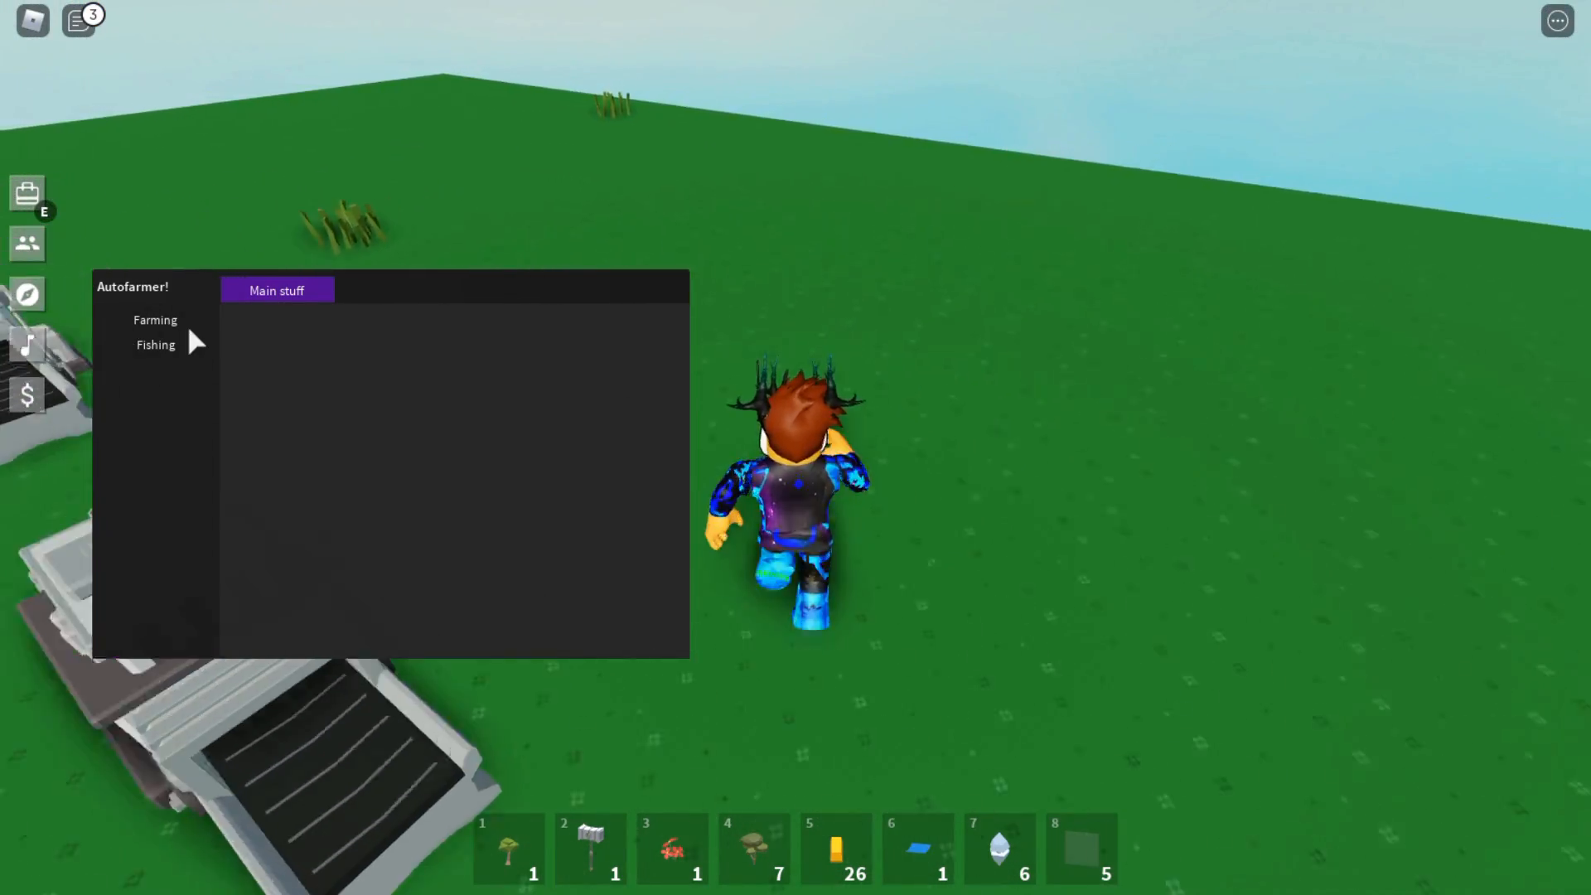
Step: Show the Farming section's settings with Enabled checked and the crop autofarm list below
{"action": "left_click", "coordinate": [154, 319]}
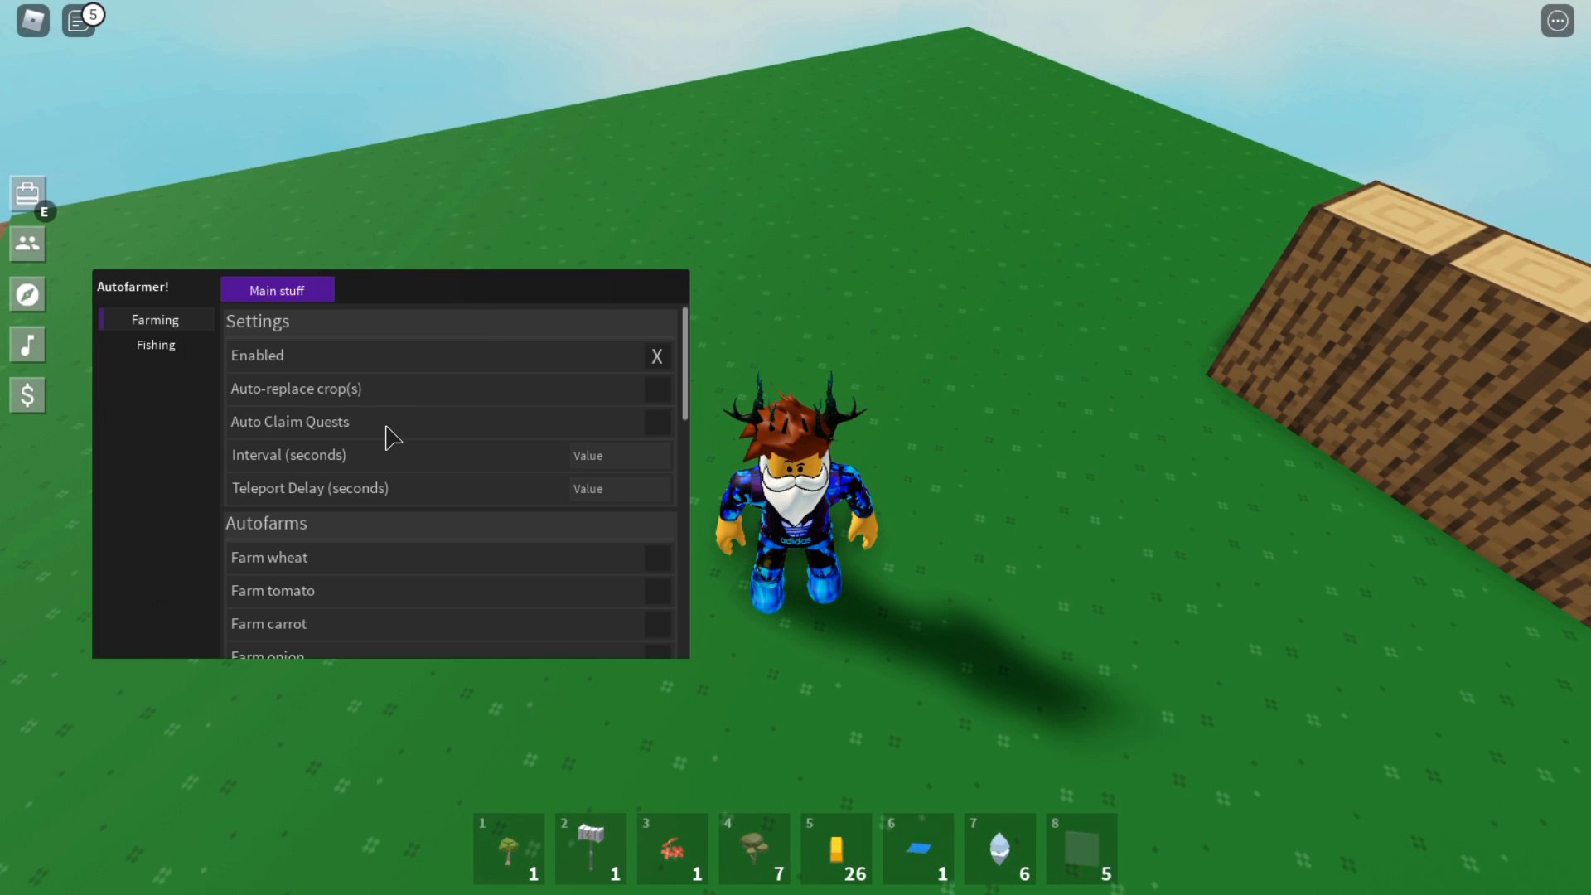
{"action": "mouse_move", "coordinate": [249, 502]}
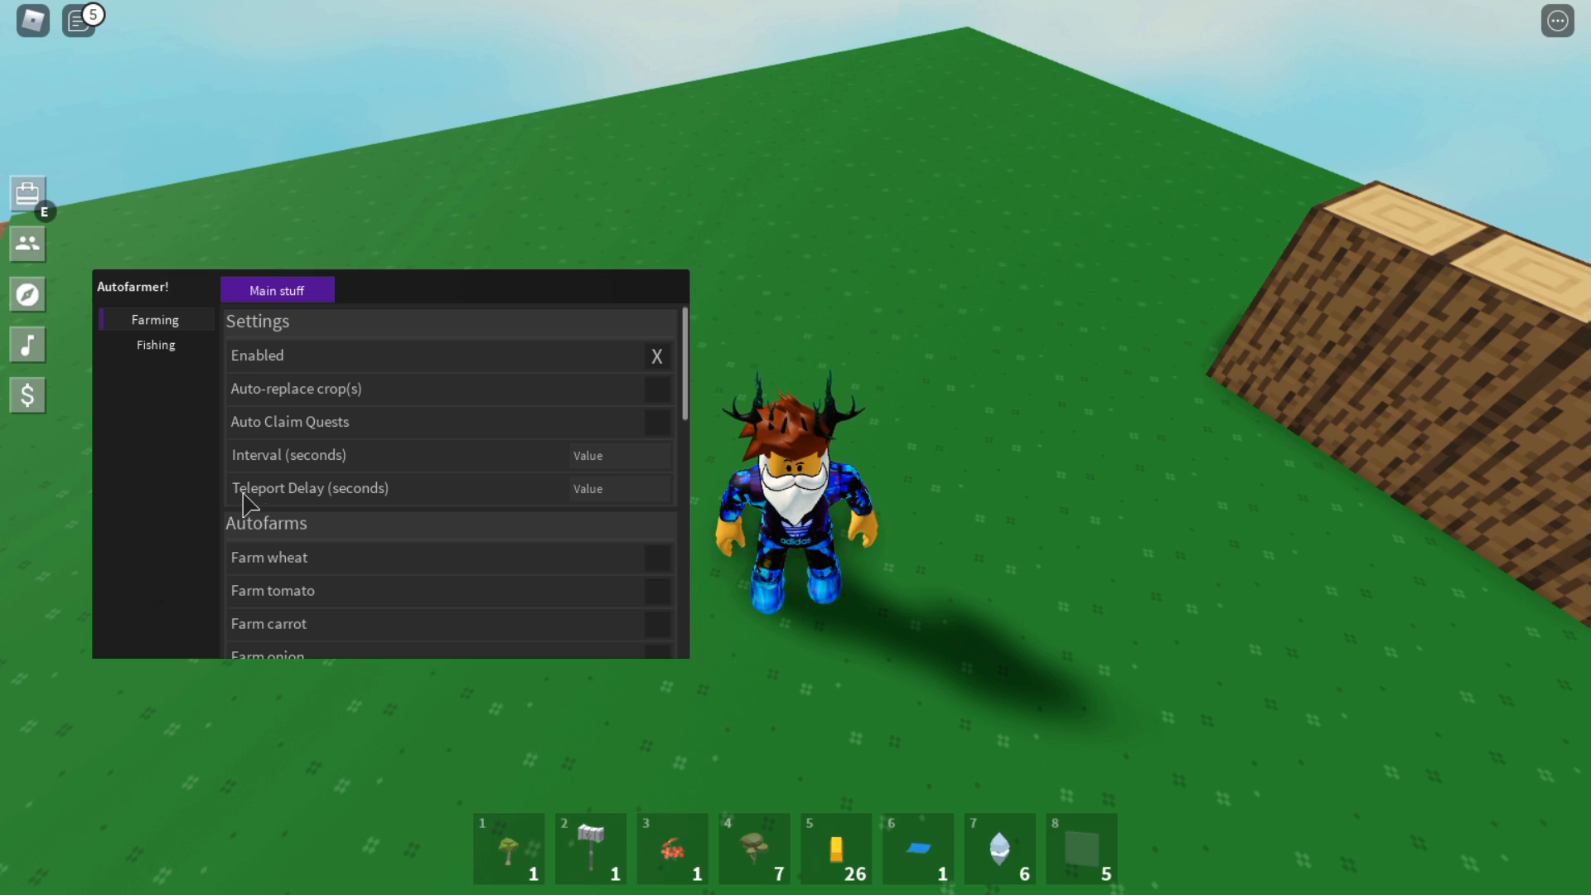
{"action": "mouse_move", "coordinate": [288, 494]}
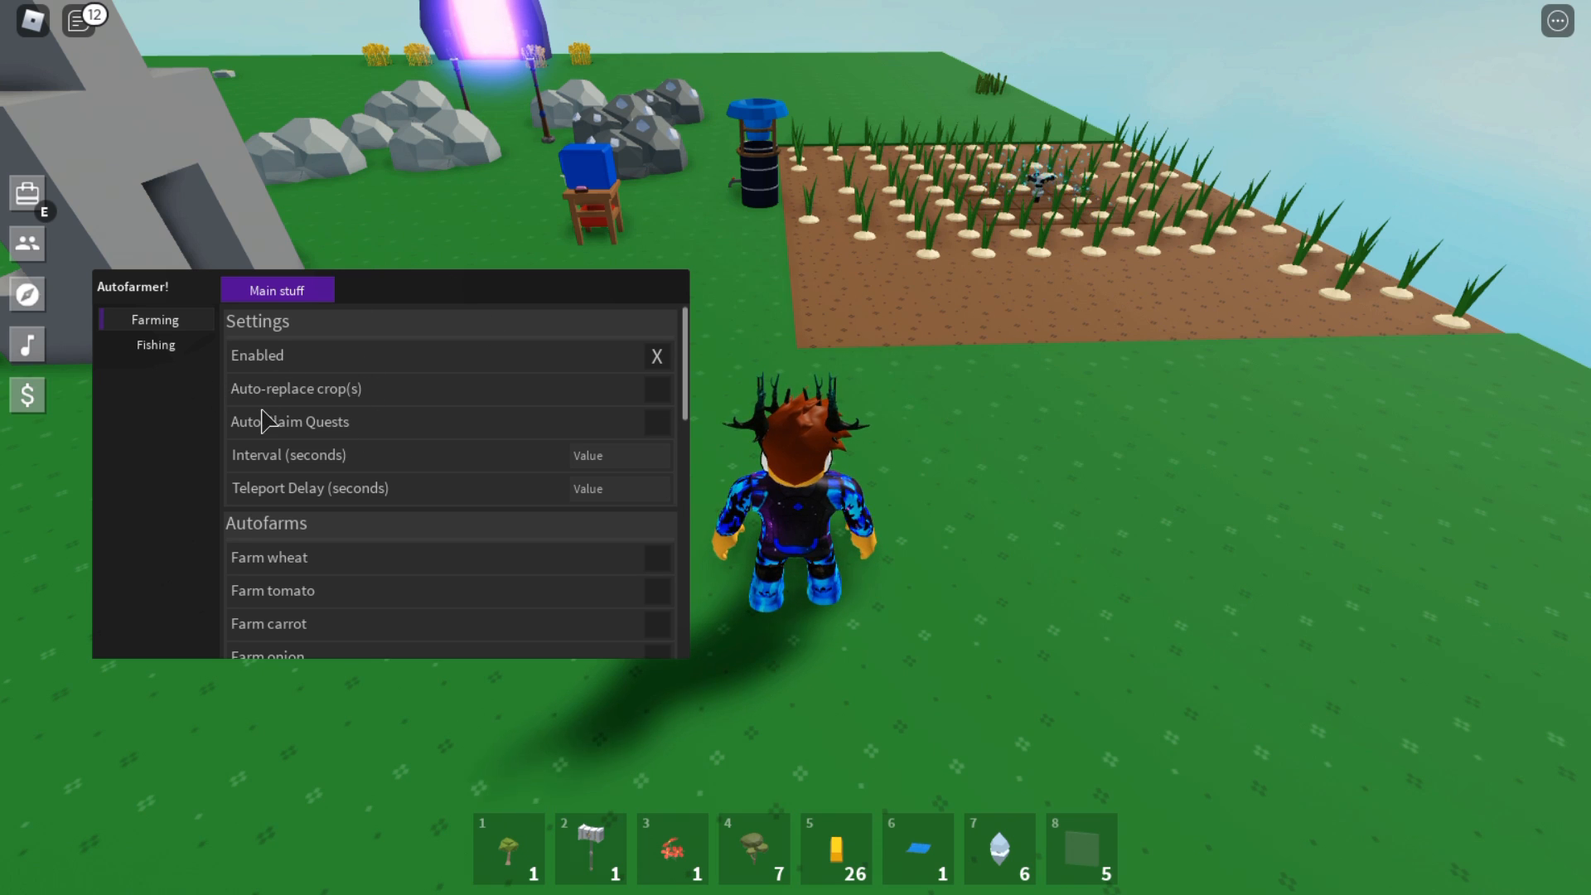
{"action": "scroll", "scroll_direction": "down", "scroll_amount": 3}
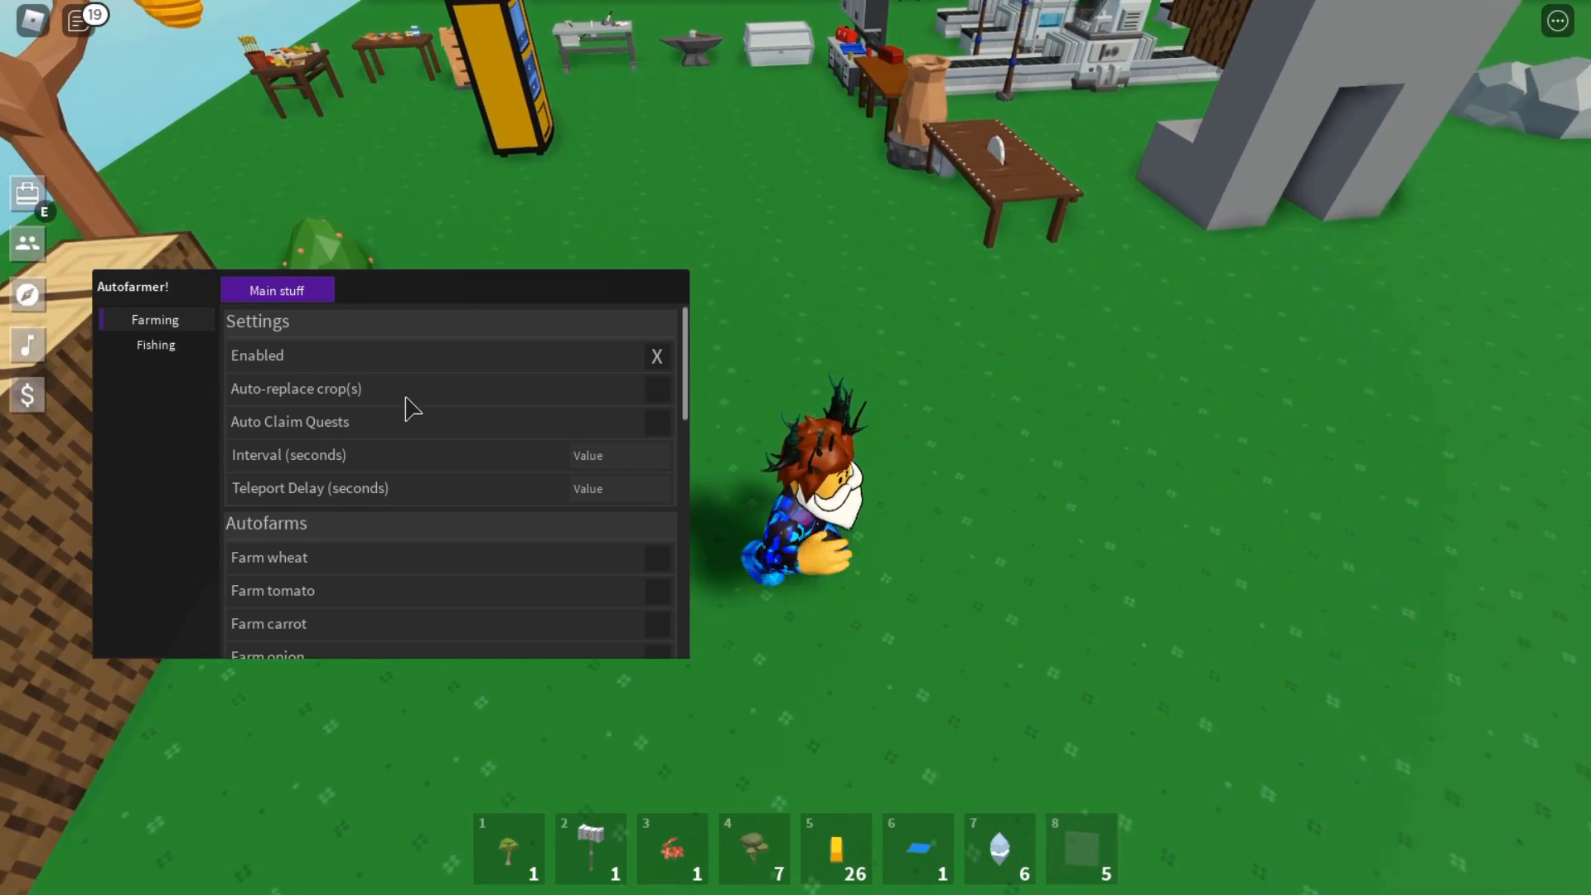
Step: Scroll to the crop autofarms, wheat through berry, and reposition the Autofarmer window
{"action": "scroll", "scroll_direction": "down", "scroll_amount": 3}
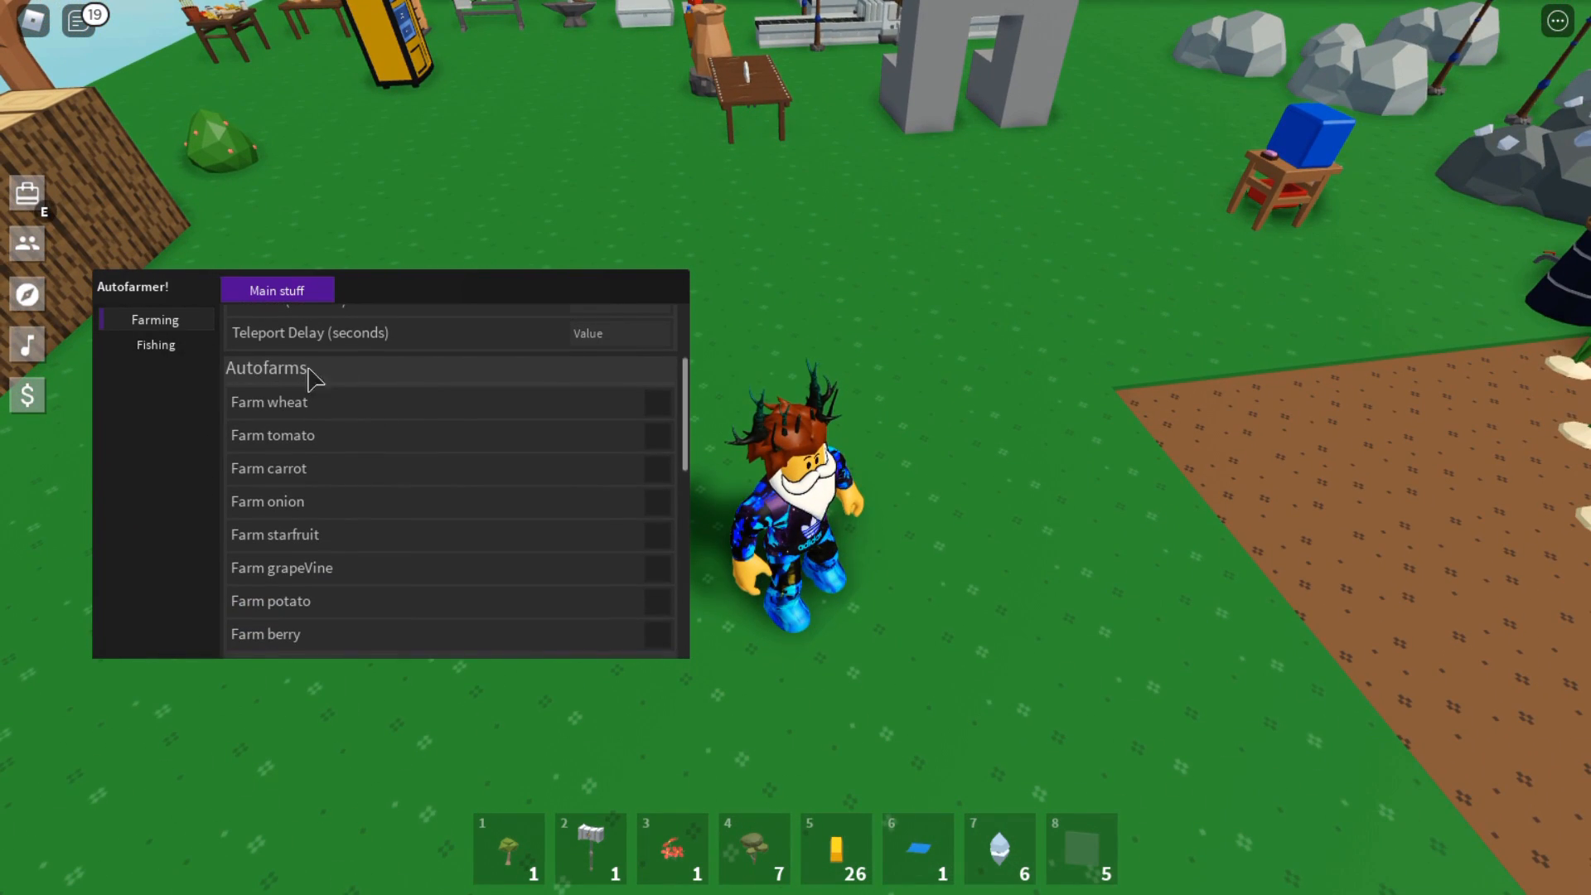
{"action": "mouse_move", "coordinate": [330, 567]}
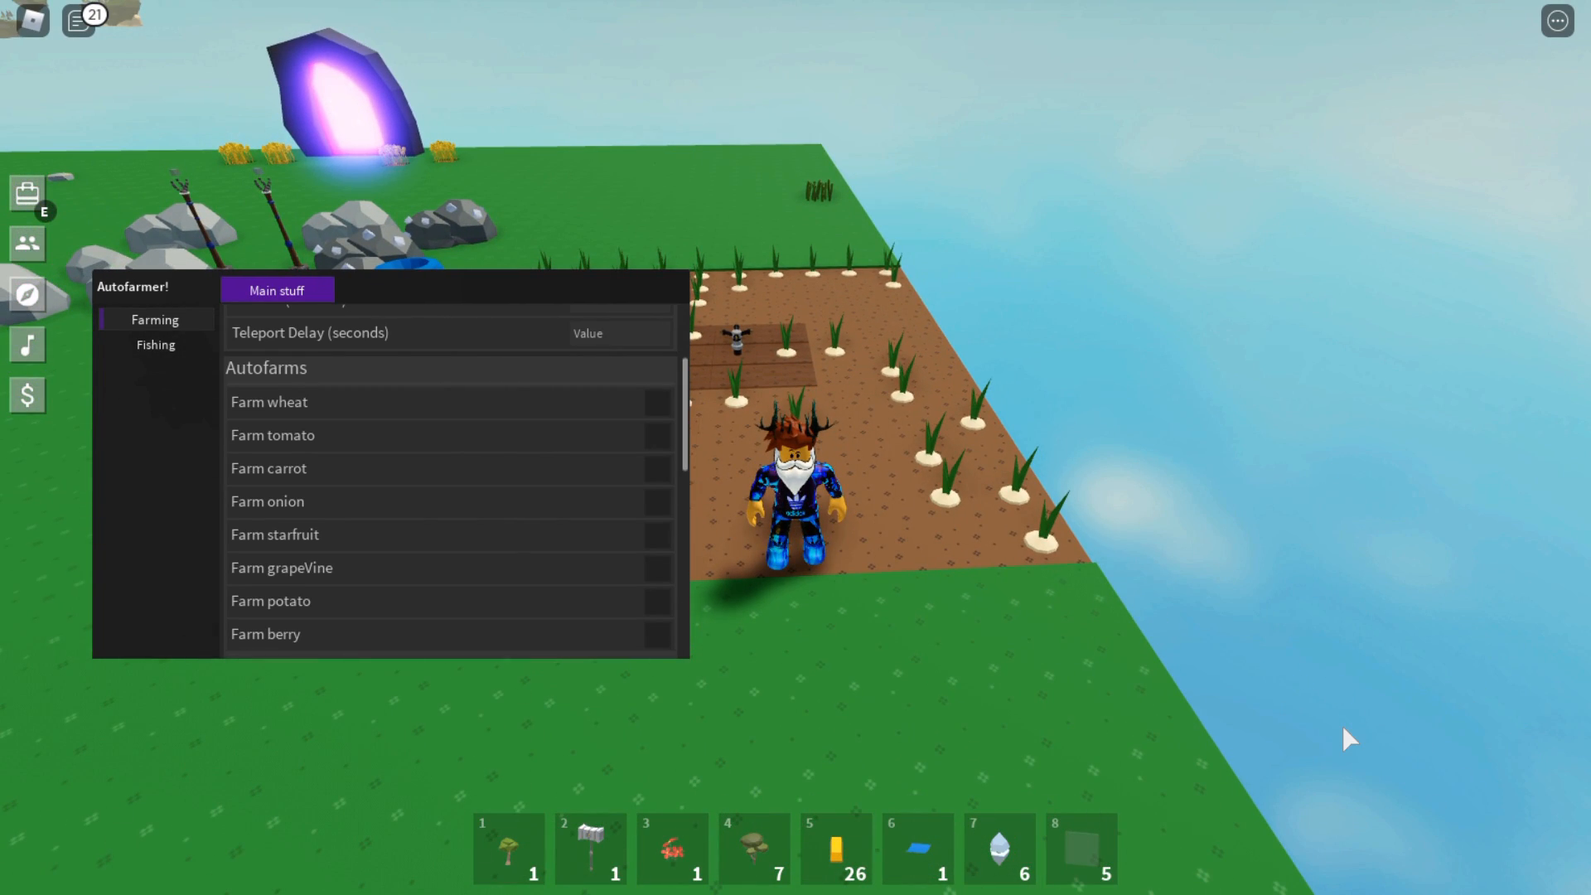
{"action": "mouse_move", "coordinate": [396, 295]}
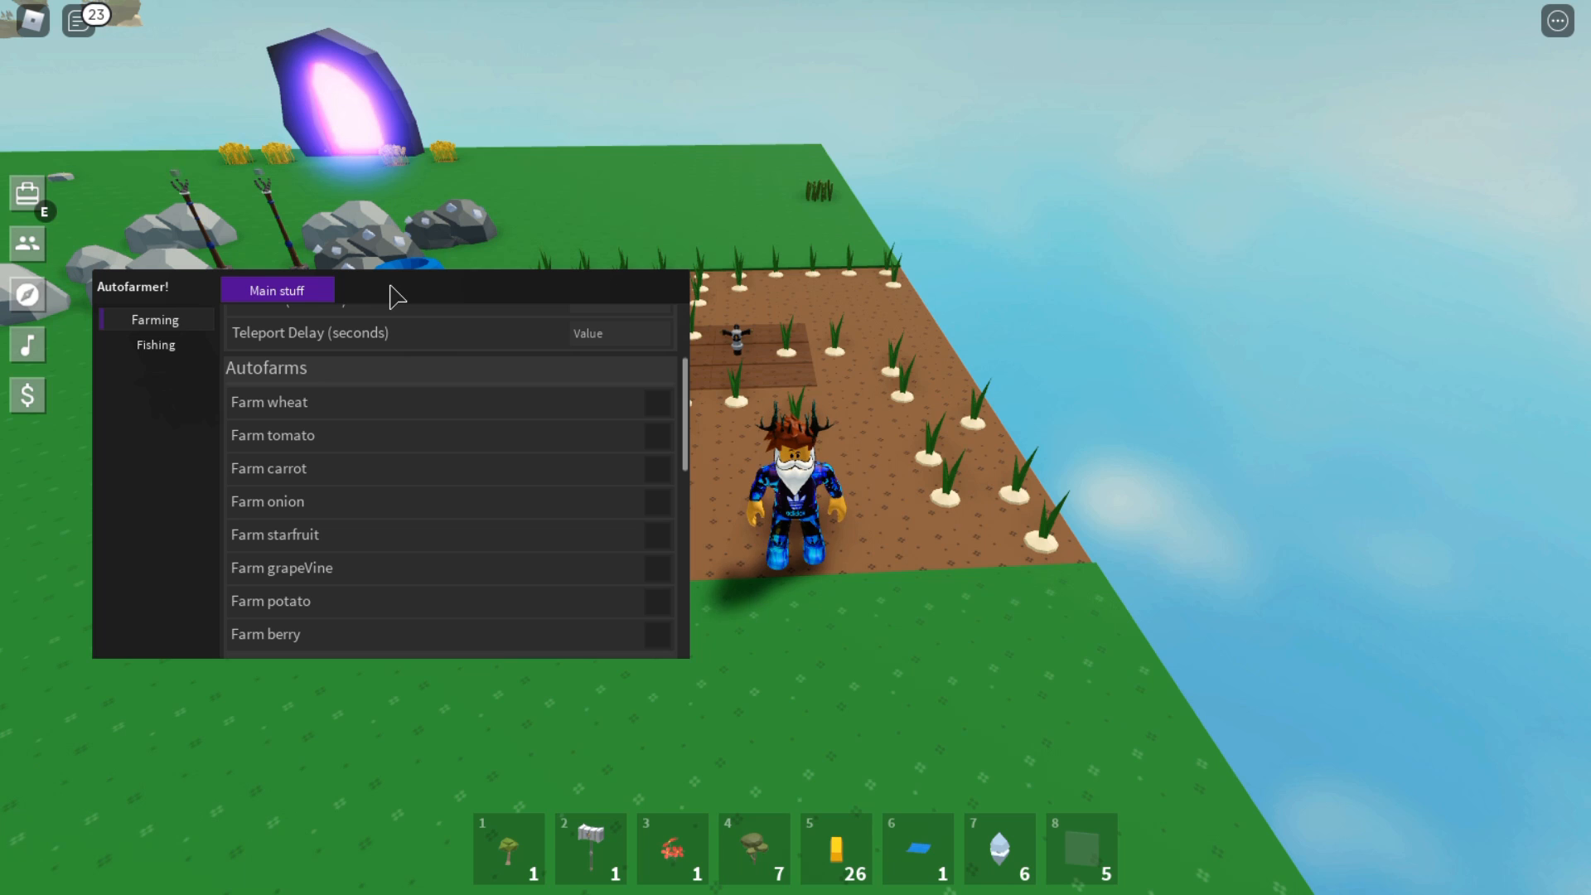
{"action": "left_click_drag", "start_coordinate": [396, 290], "coordinate": [1258, 170]}
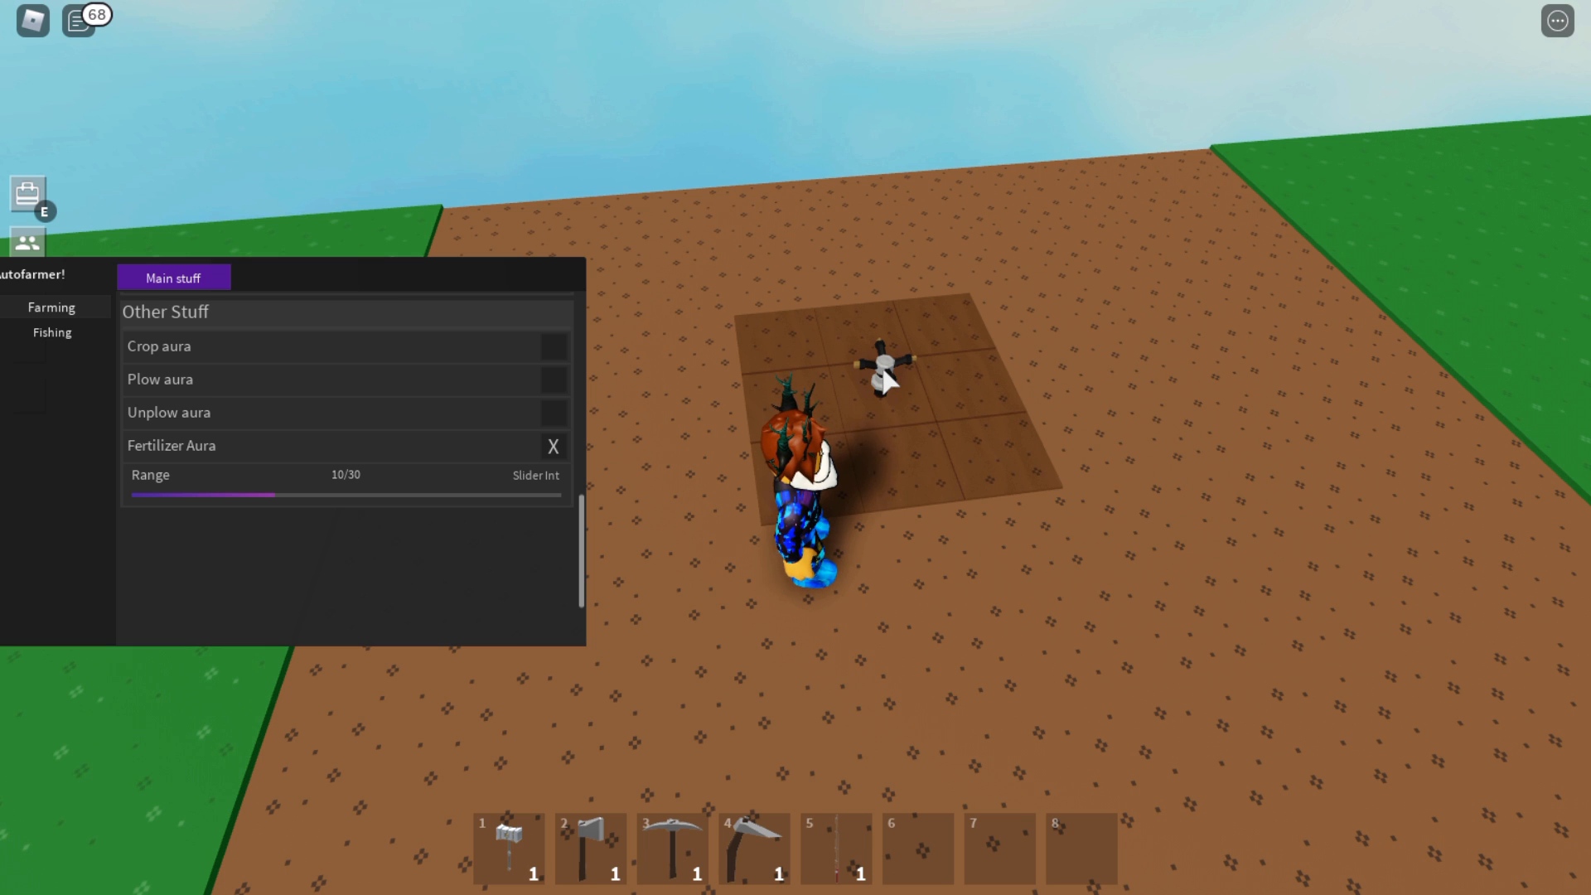
{"action": "mouse_move", "coordinate": [40, 335]}
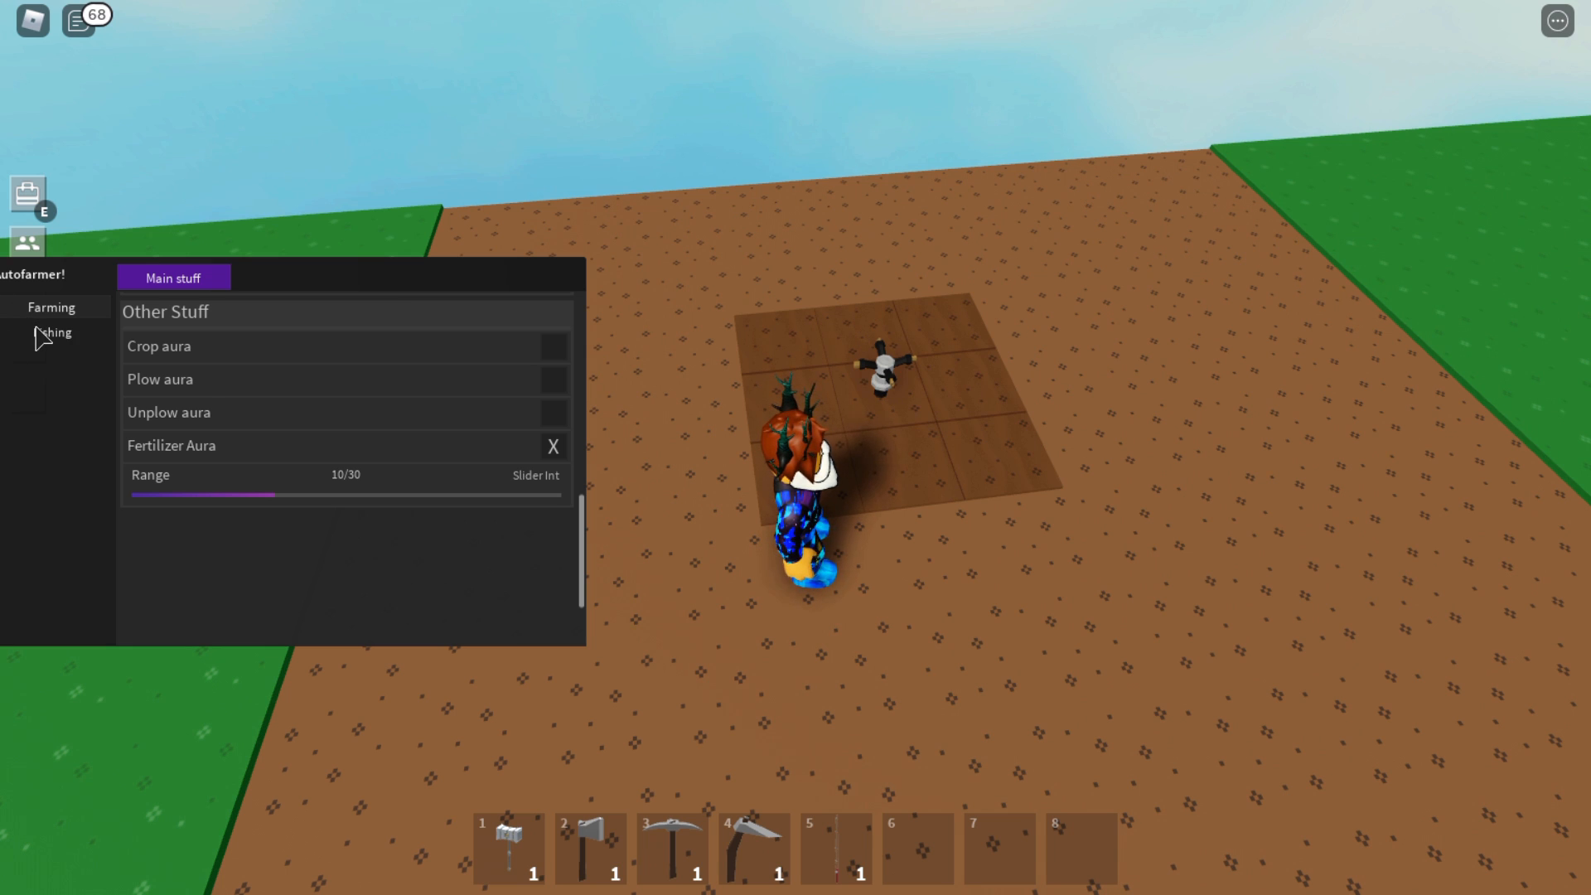
Step: Switch to the Autofarmer's Fishing section, where Enabled is currently off
{"action": "left_click", "coordinate": [52, 331]}
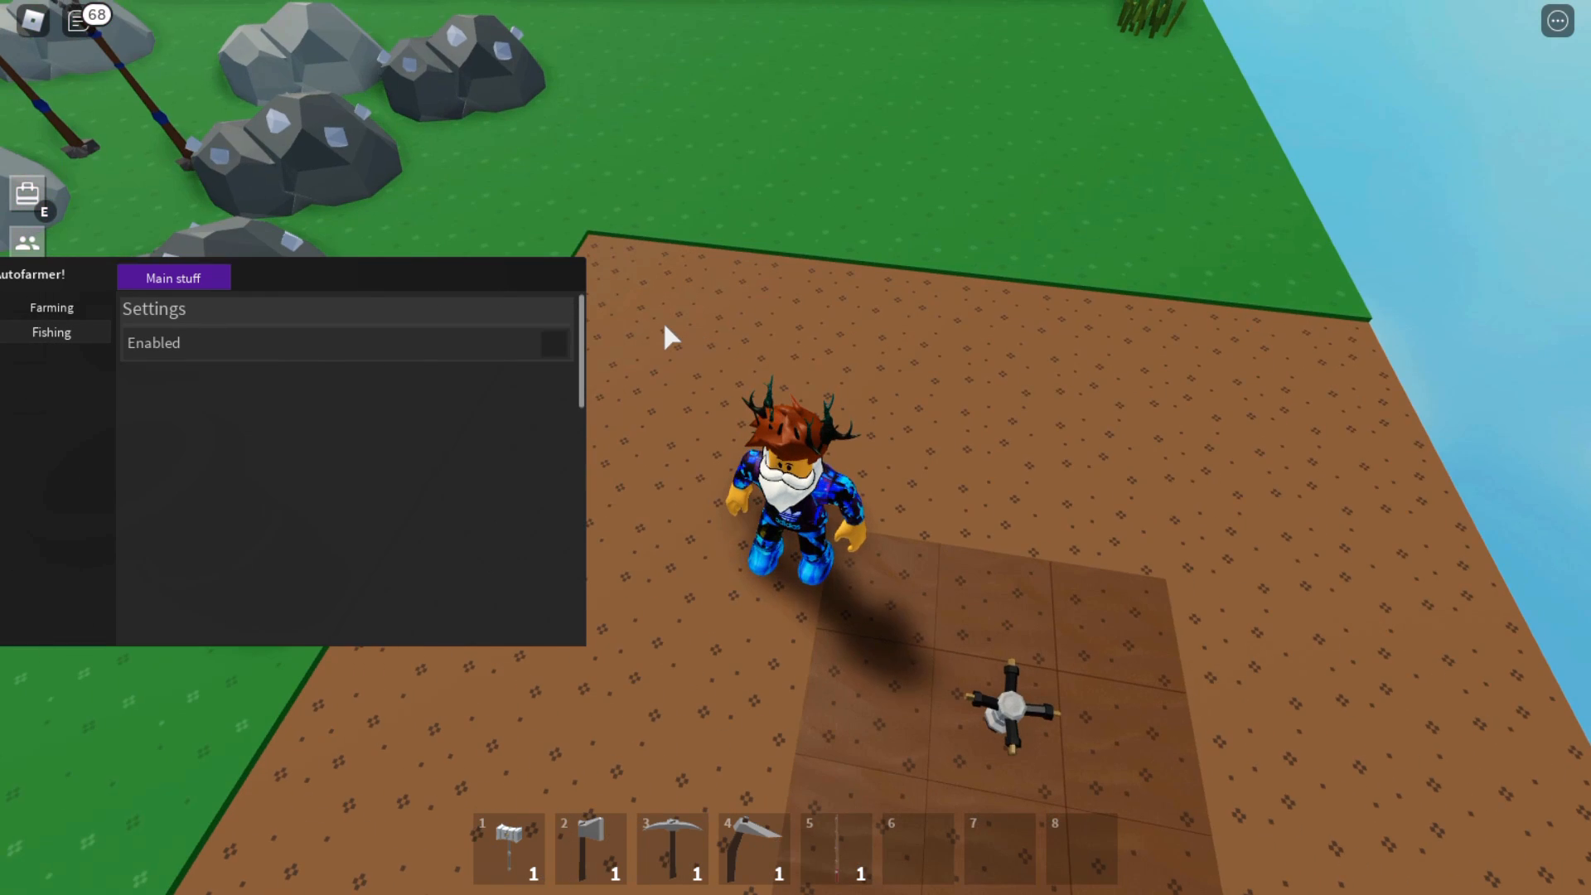